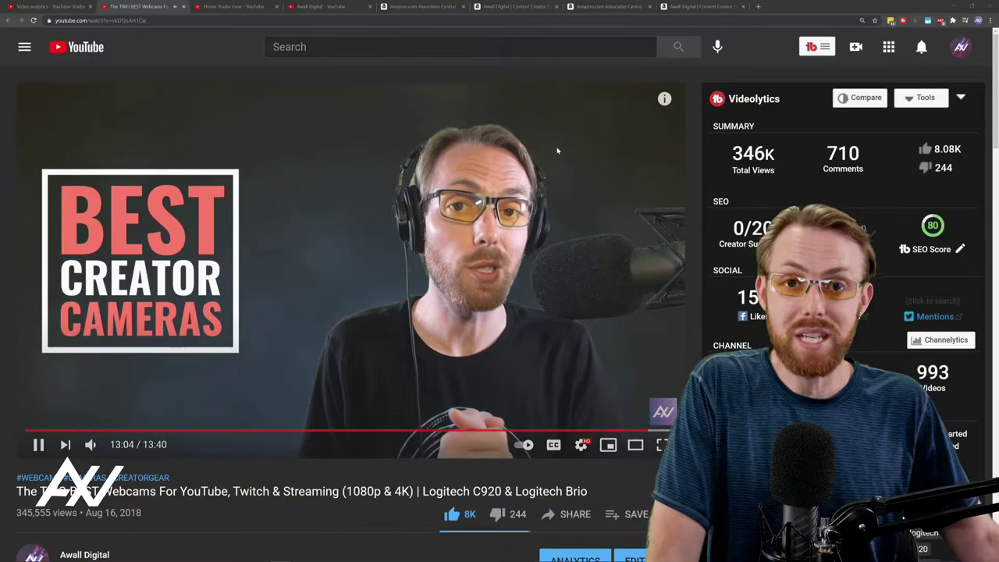
{"action": "mouse_move", "coordinate": [557, 150]}
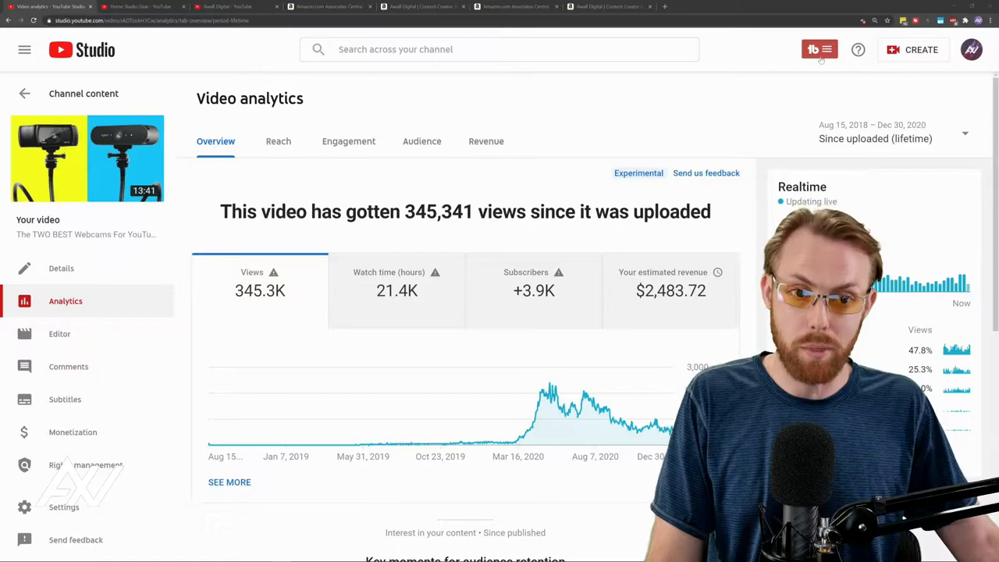
Bring up the Stream Deck setup guide video's Details page in YouTube Studio.
{"action": "left_click", "coordinate": [817, 48]}
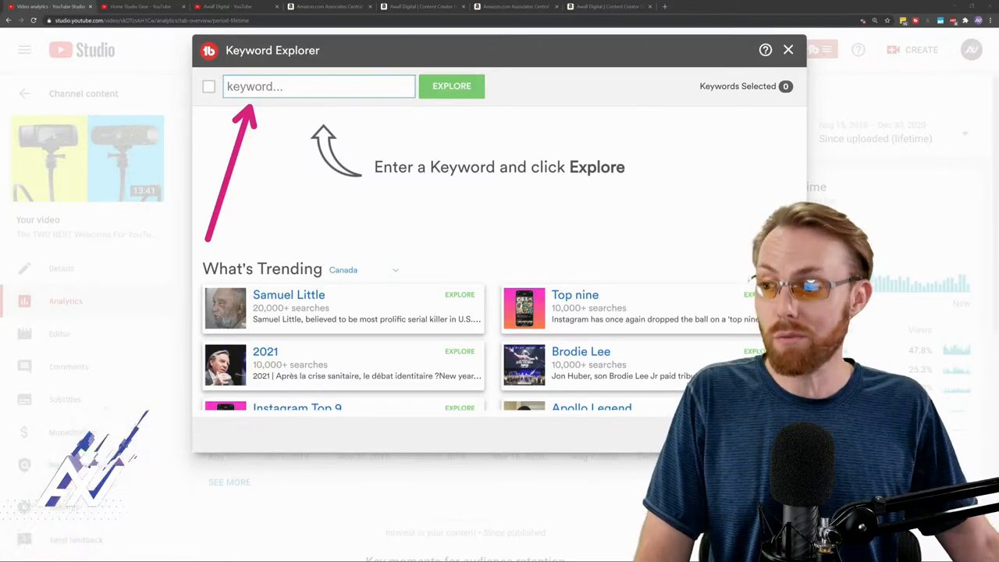
{"action": "left_click", "coordinate": [787, 49]}
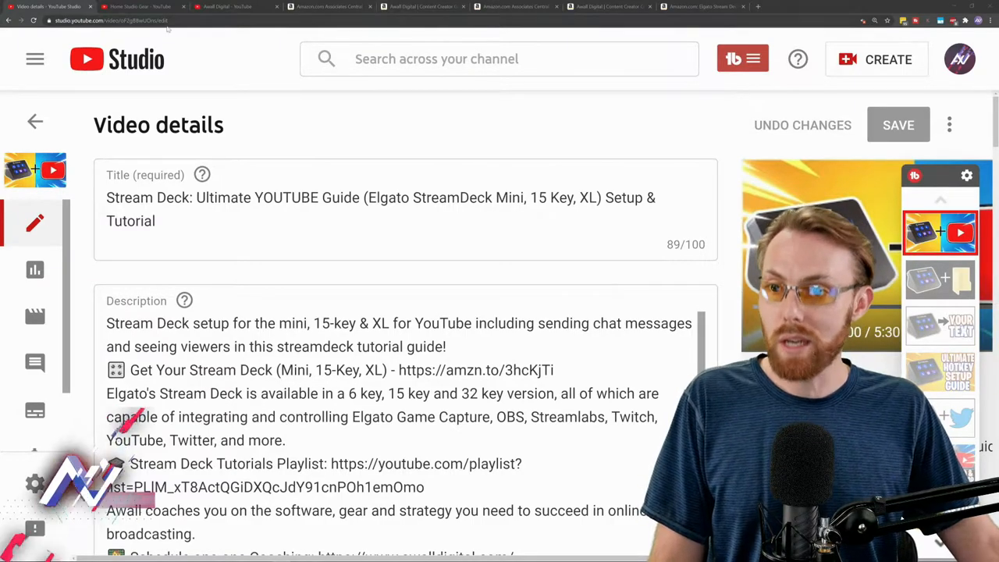
Run Keyword Explorer on 'lumix g7' (Good, 45/100), then switch to the Amazon page.
{"action": "left_click", "coordinate": [234, 6]}
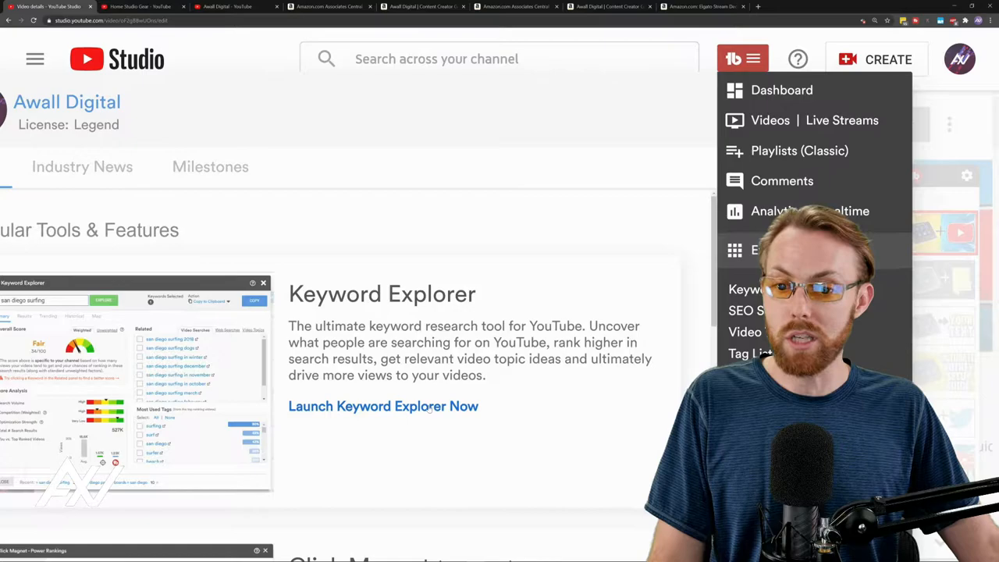
{"action": "left_click", "coordinate": [384, 406]}
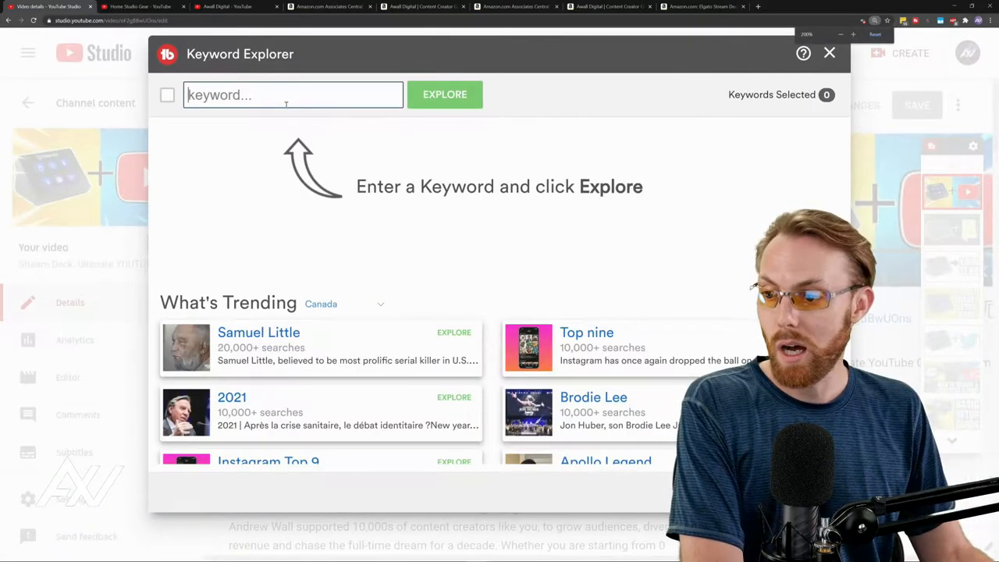
{"action": "type", "text": "lumi"}
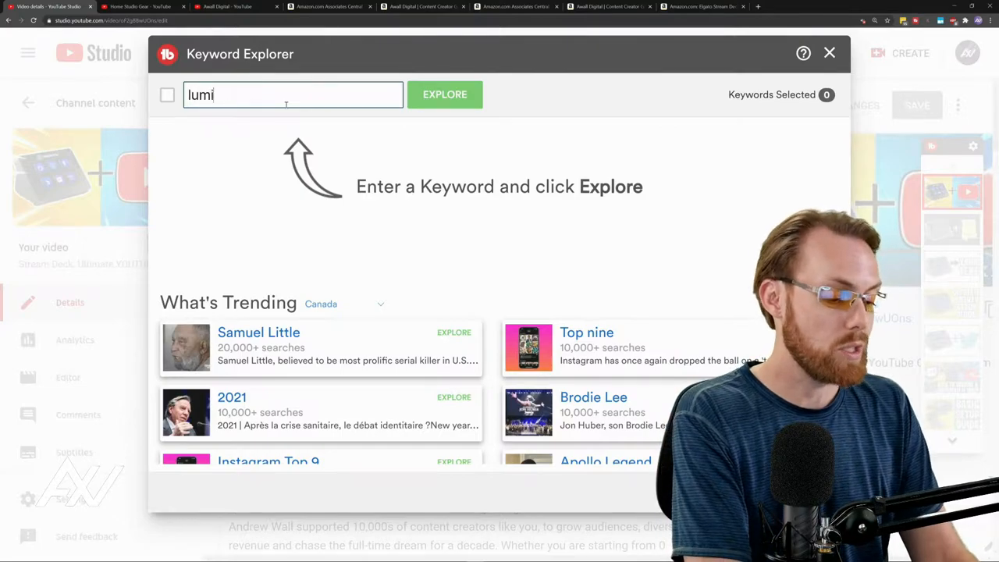
{"action": "type", "text": "lumix g7"}
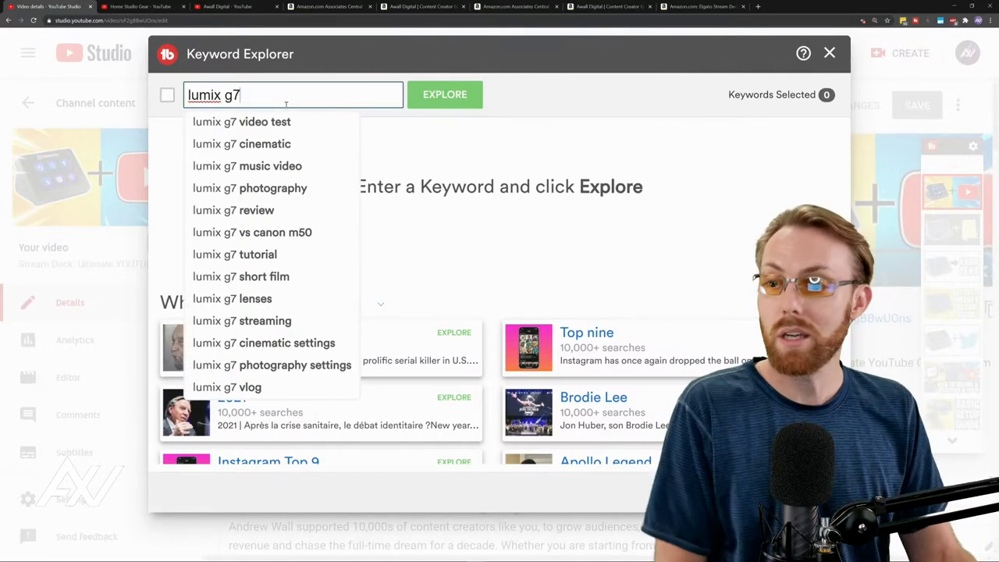
{"action": "left_click", "coordinate": [444, 95]}
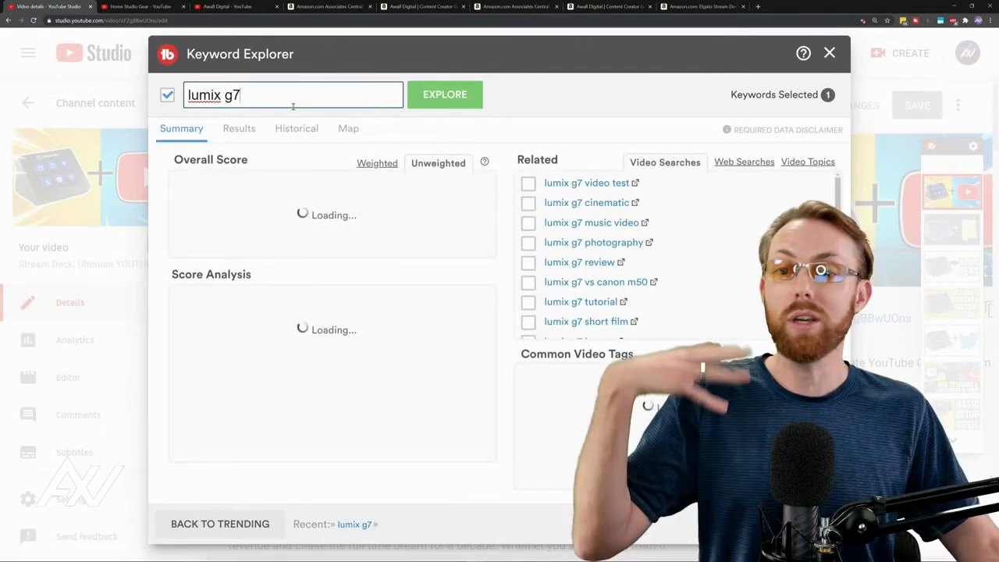
{"action": "left_click", "coordinate": [443, 95]}
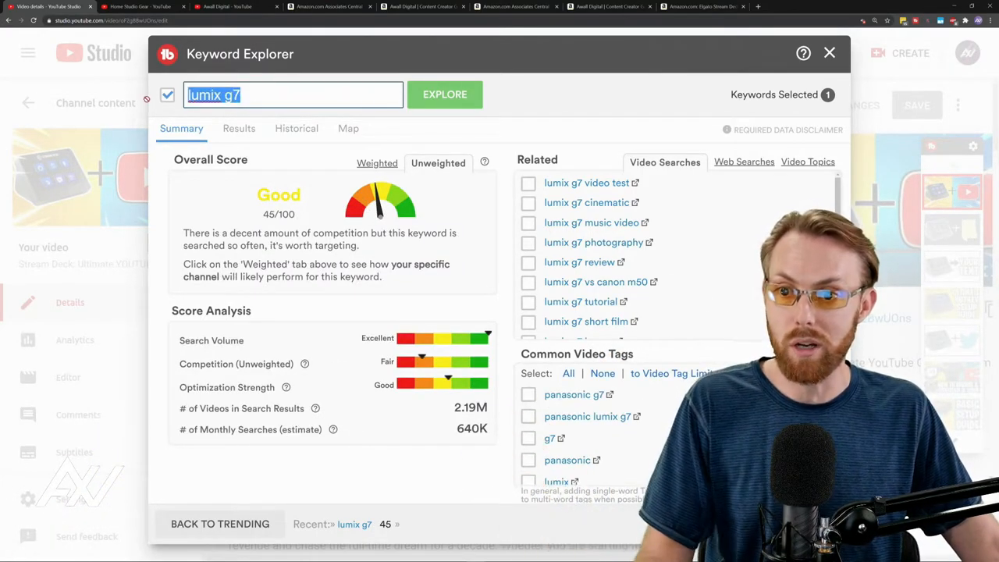
{"action": "left_click", "coordinate": [696, 6]}
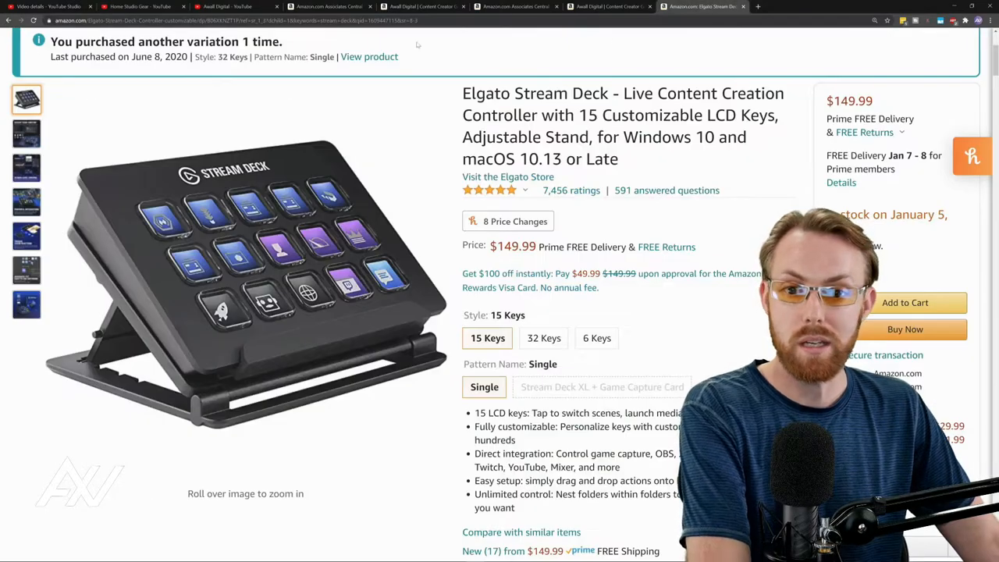
Search Amazon for 'lumix g7' and go to the Panasonic LUMIX G7 4K camera page.
{"action": "type", "text": "lumix g7"}
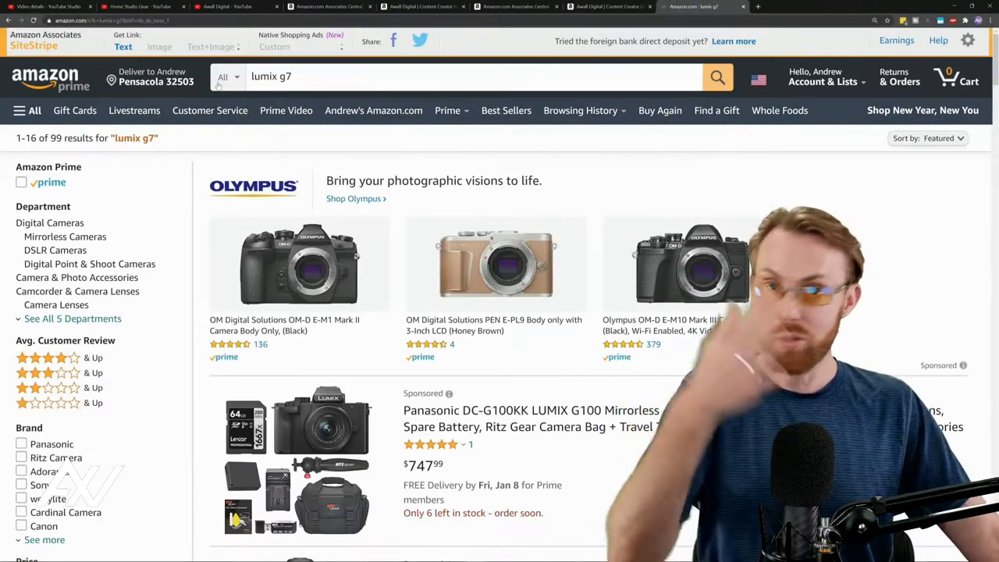
{"action": "scroll", "scroll_direction": "down", "scroll_amount": 3}
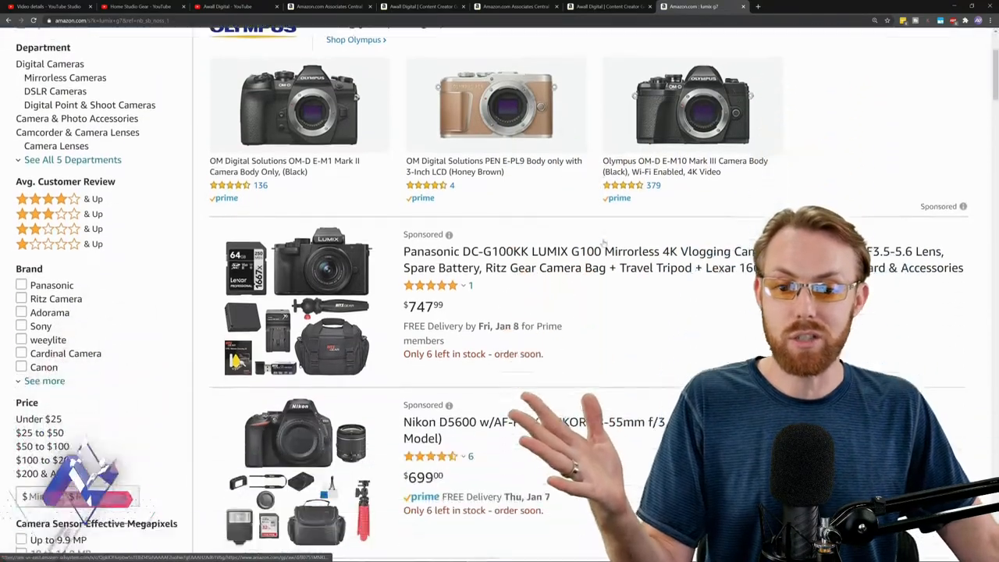
{"action": "scroll", "scroll_direction": "down", "scroll_amount": 3}
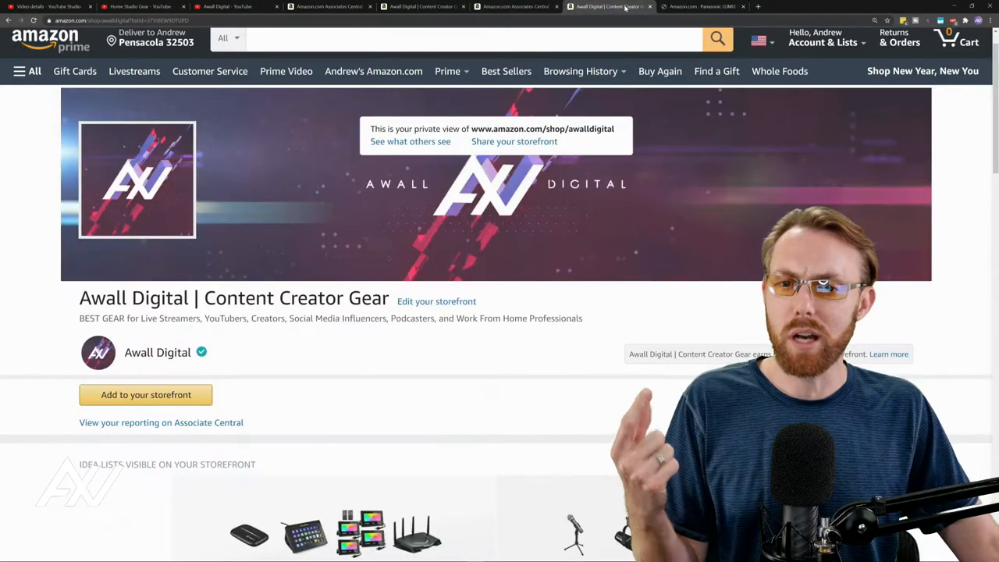
{"action": "left_click", "coordinate": [709, 7]}
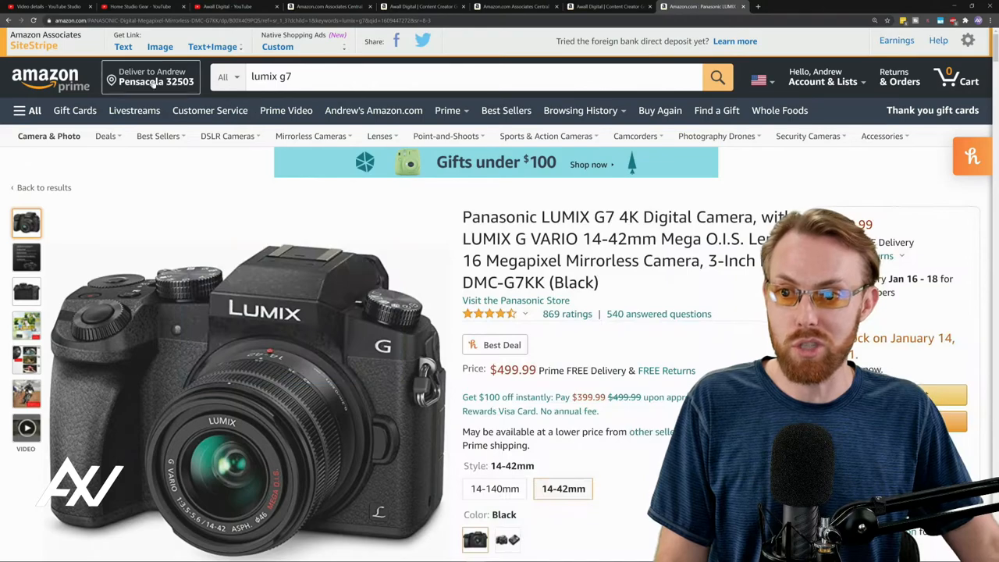
Generate a SiteStripe short affiliate text link for the LUMIX G7, then dismiss it.
{"action": "left_click", "coordinate": [122, 47]}
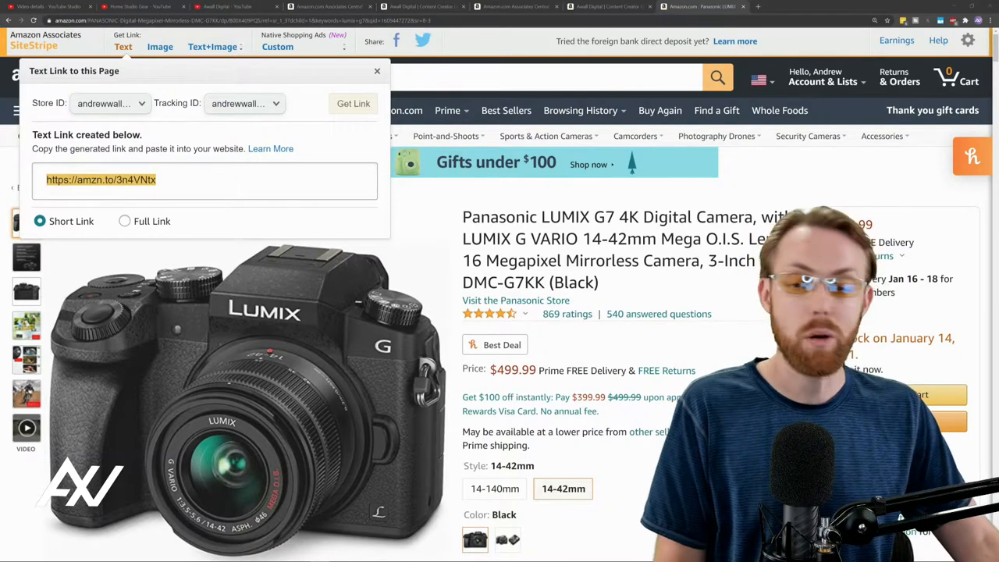
{"action": "left_click", "coordinate": [376, 71]}
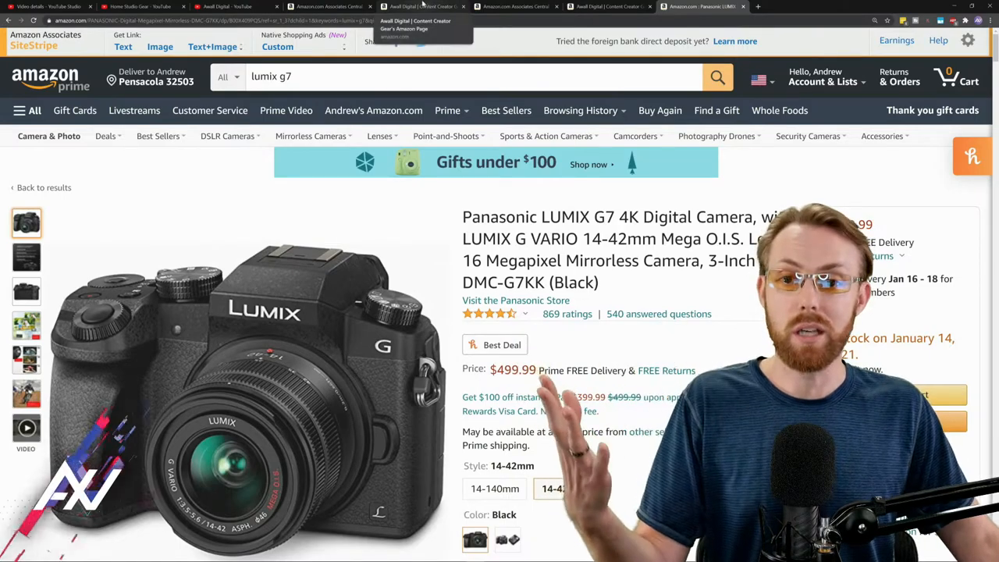
{"action": "left_click", "coordinate": [148, 7]}
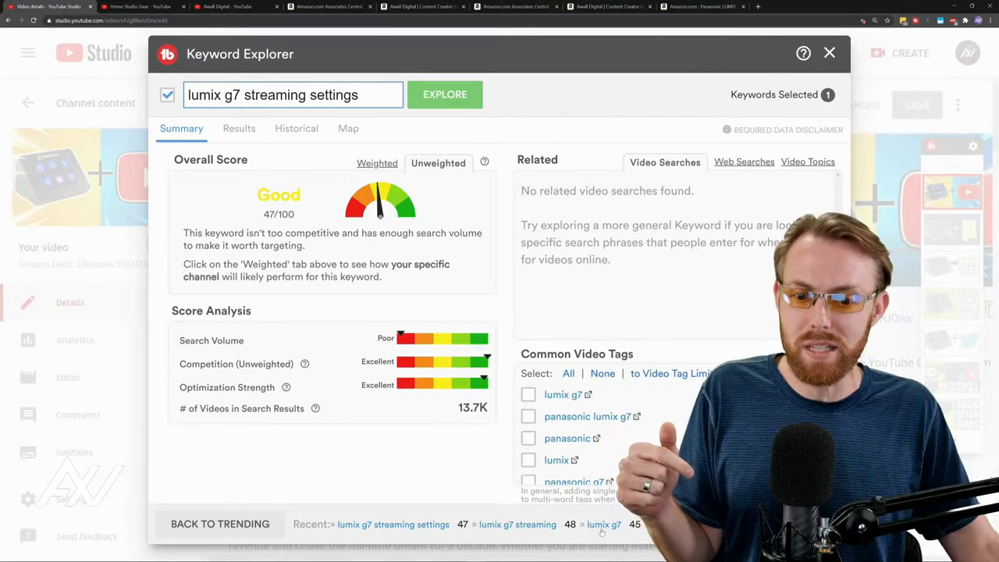
Score the broader keywords 'lumix g7' and 'panasonic lumix g7' in Keyword Explorer.
{"action": "left_click", "coordinate": [606, 525]}
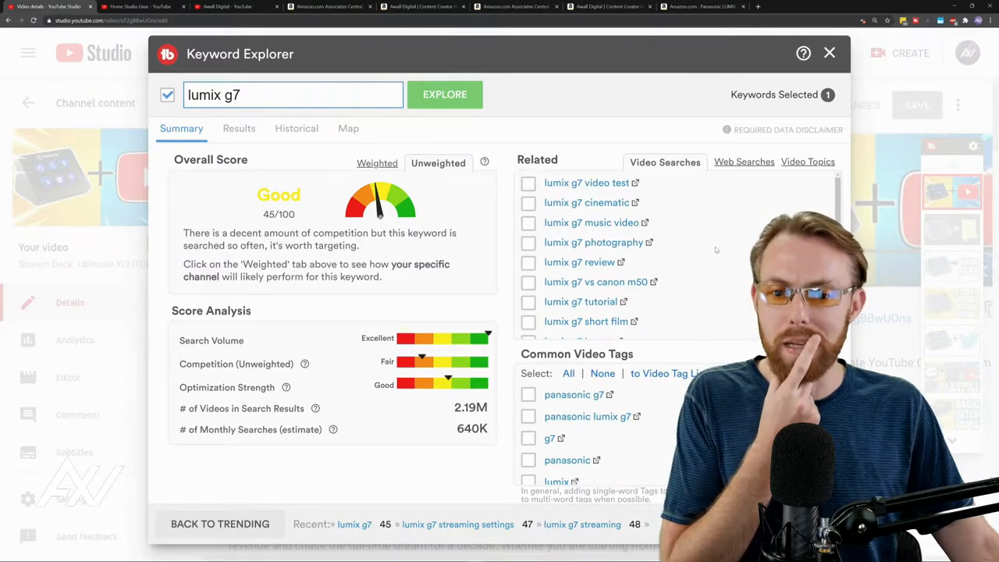
{"action": "scroll", "scroll_direction": "down", "scroll_amount": 3}
{"action": "type", "text": "panasonic "}
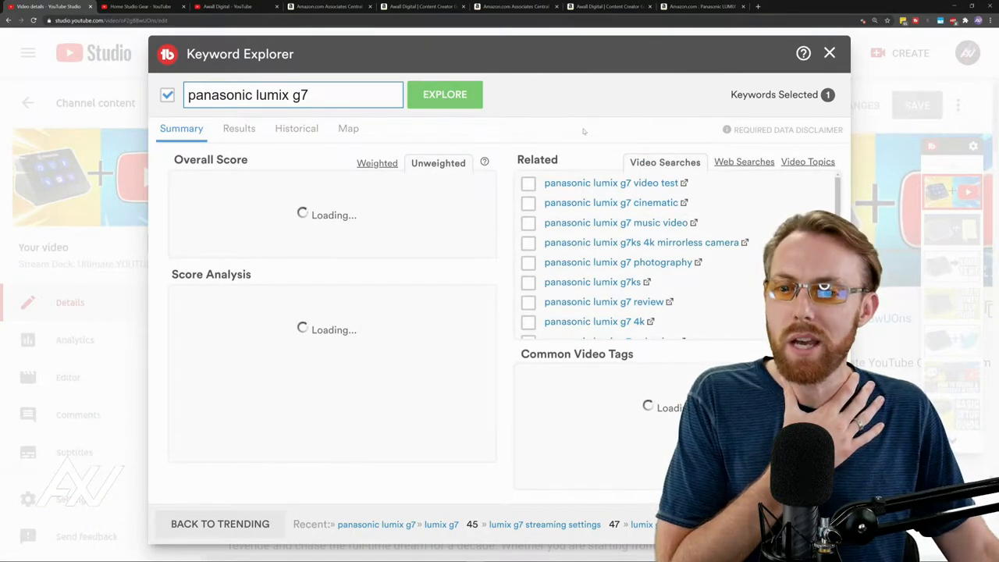
{"action": "left_click", "coordinate": [445, 96]}
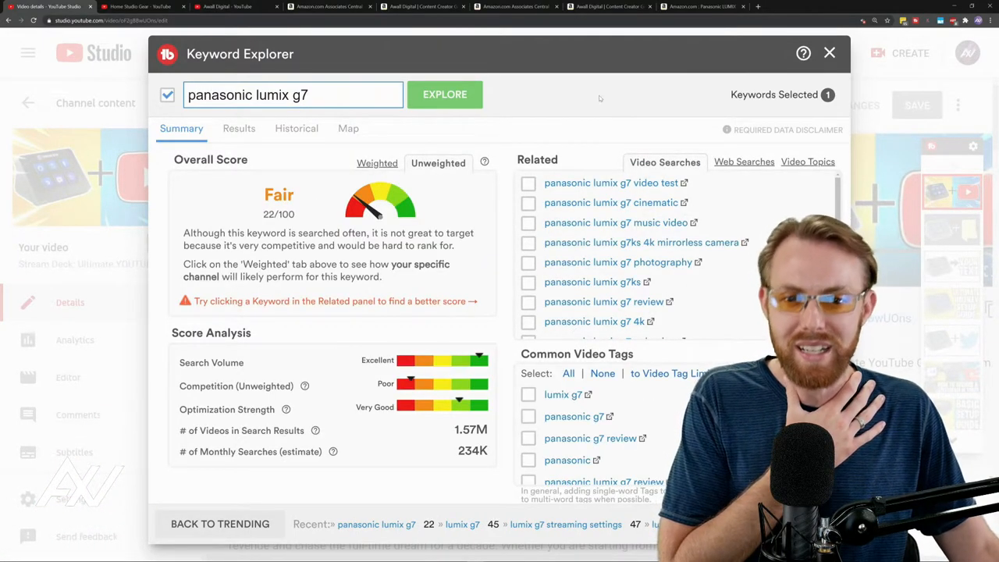
{"action": "scroll", "scroll_direction": "down", "scroll_amount": 3}
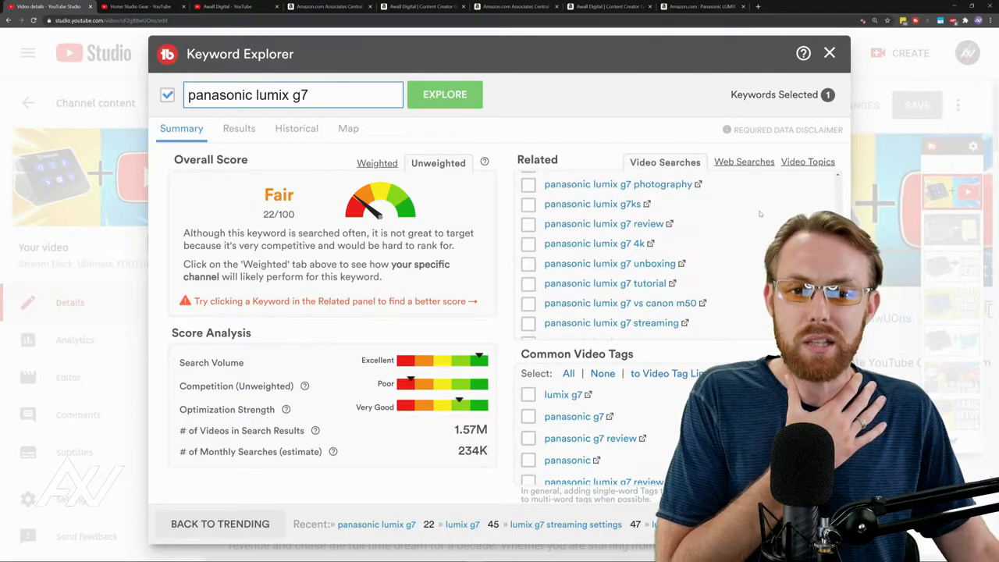
Score 'panasonic lumix g7 tutorial', rated Fair at 25/100.
{"action": "left_click", "coordinate": [600, 284]}
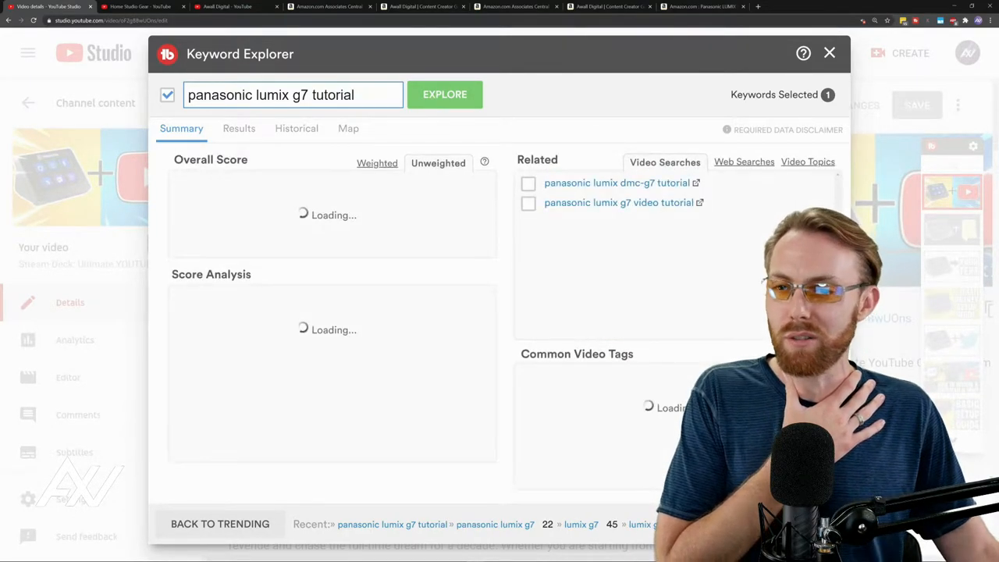
{"action": "left_click", "coordinate": [443, 96]}
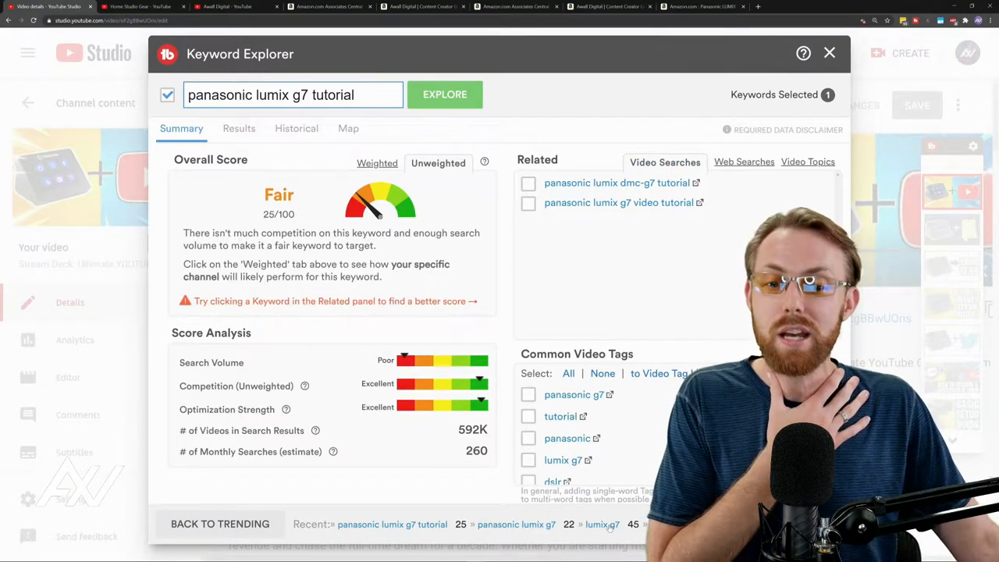
{"action": "left_click", "coordinate": [607, 525]}
{"action": "type", "text": "best settings for panasonic g7"}
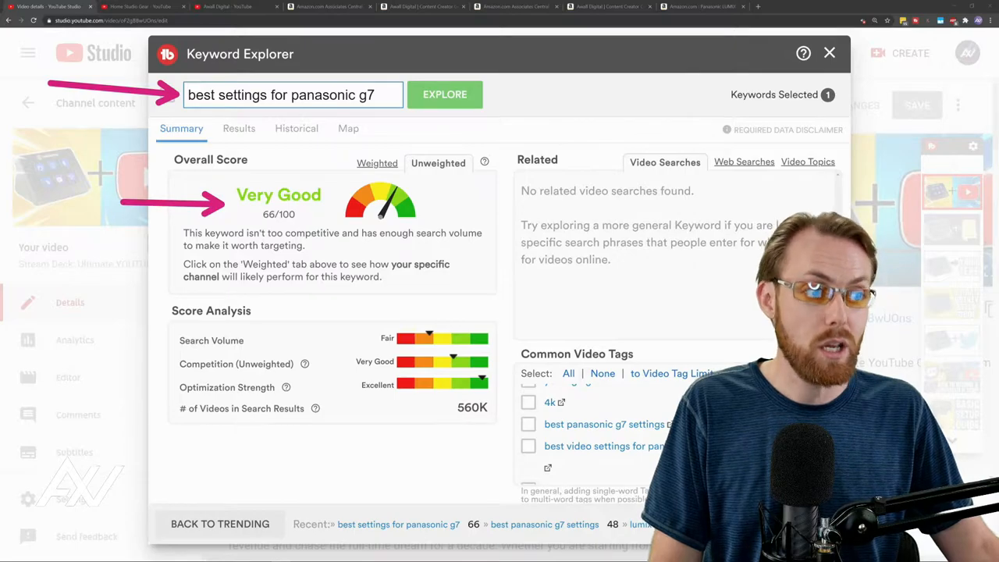
Switch tabs while 'best settings for panasonic g7' shows Very Good, 66/100.
{"action": "left_click", "coordinate": [699, 6]}
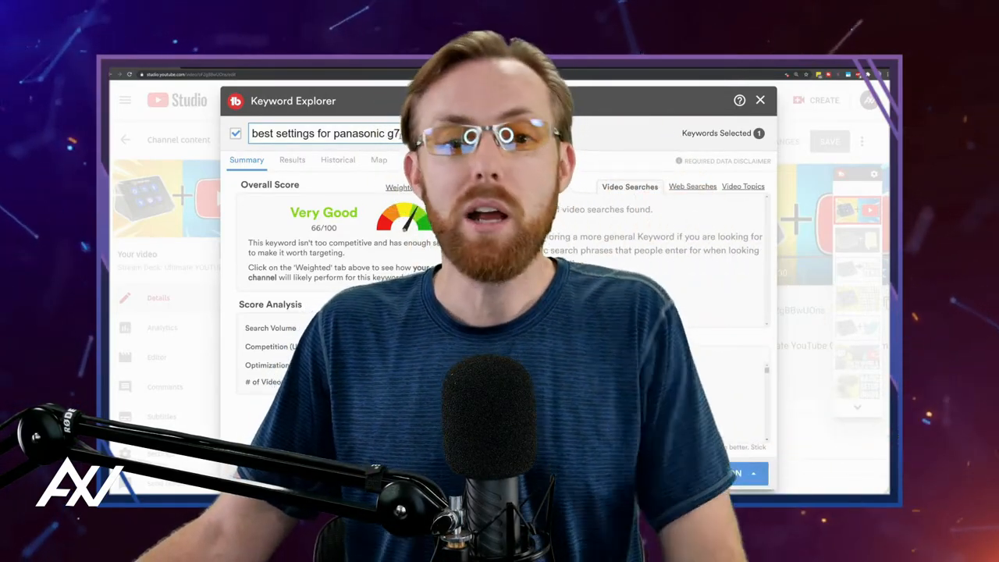
{"action": "left_click", "coordinate": [761, 100]}
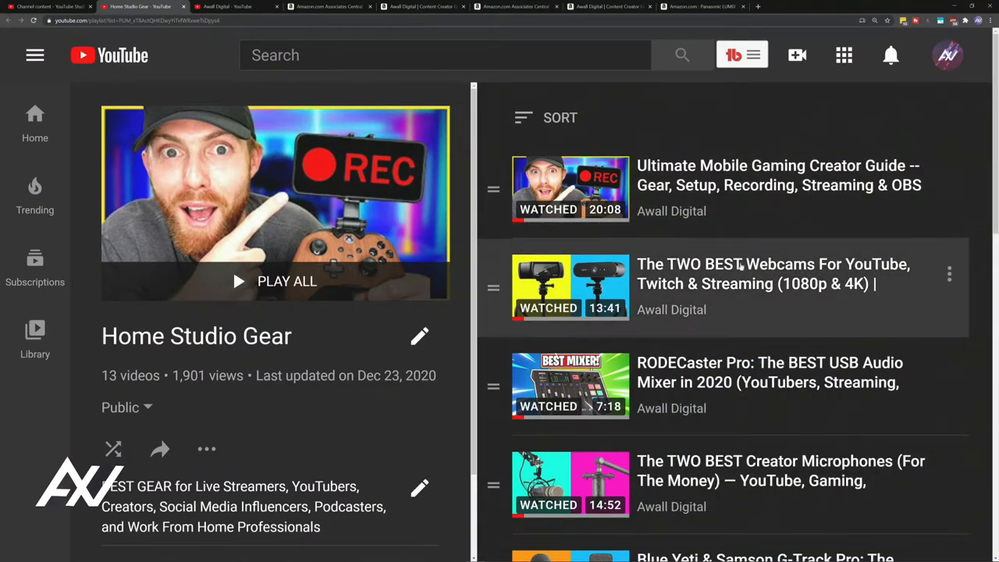
{"action": "mouse_move", "coordinate": [781, 184]}
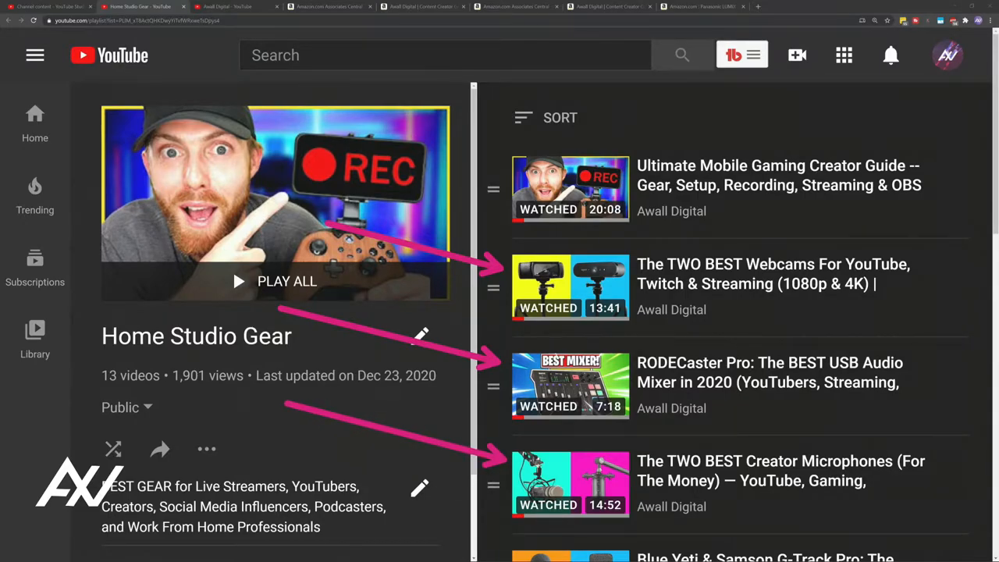
Scroll through the Home Studio Gear playlist toward the RODECaster Pro video.
{"action": "scroll", "scroll_direction": "down", "scroll_amount": 3}
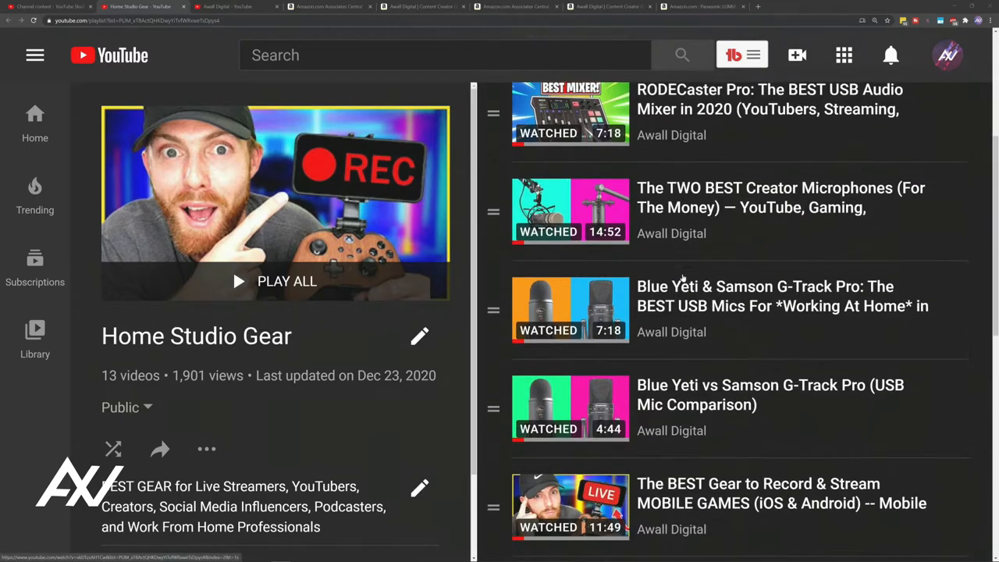
{"action": "scroll", "scroll_direction": "down", "scroll_amount": 3}
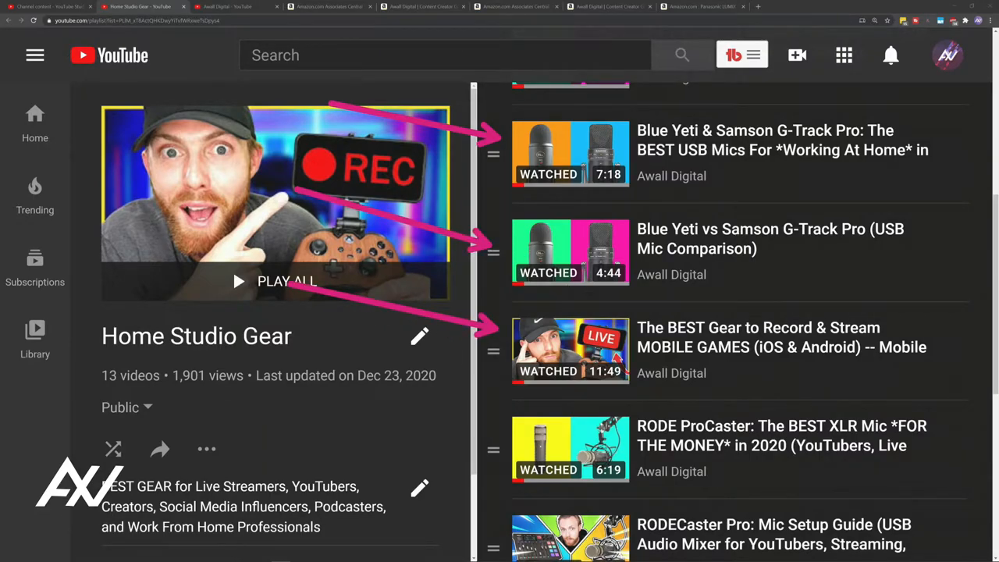
{"action": "scroll", "scroll_direction": "down", "scroll_amount": 3}
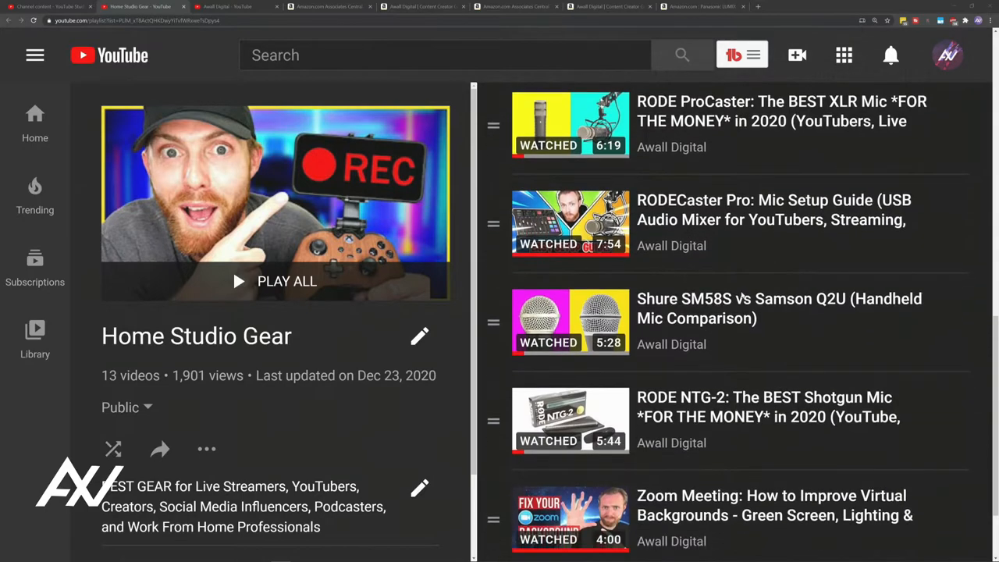
{"action": "scroll", "scroll_direction": "down", "scroll_amount": 3}
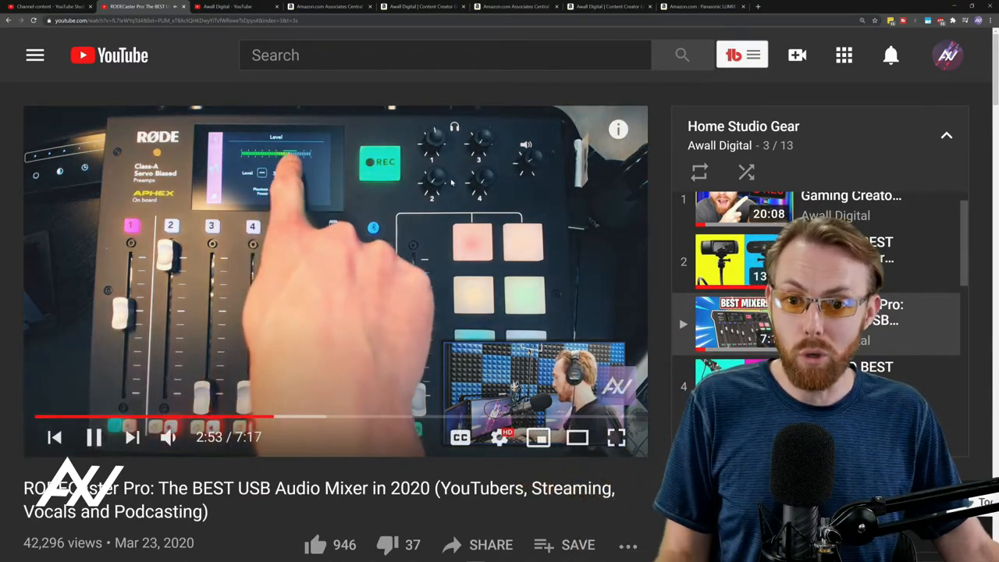
{"action": "scroll", "scroll_direction": "down", "scroll_amount": 3}
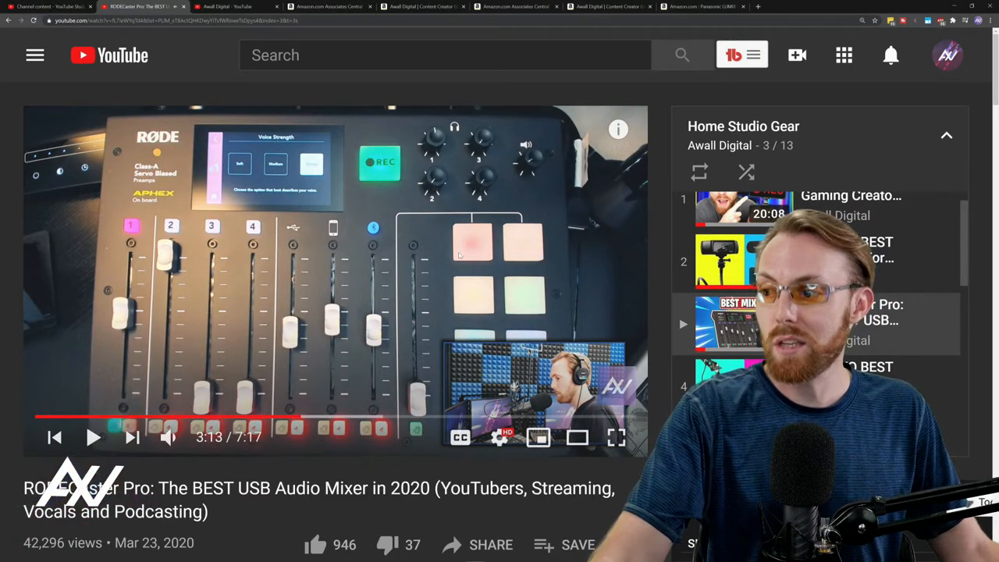
{"action": "left_click", "coordinate": [94, 437]}
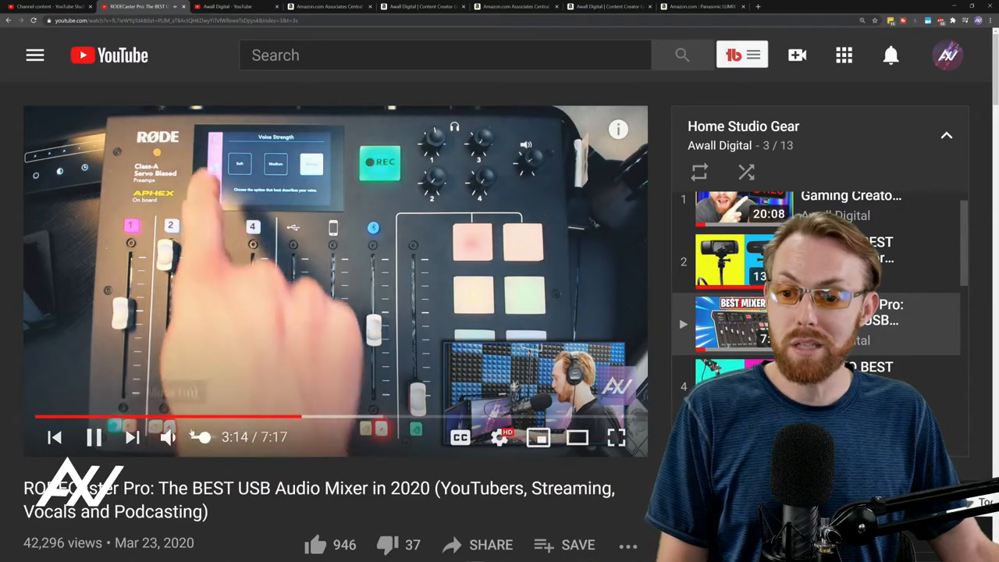